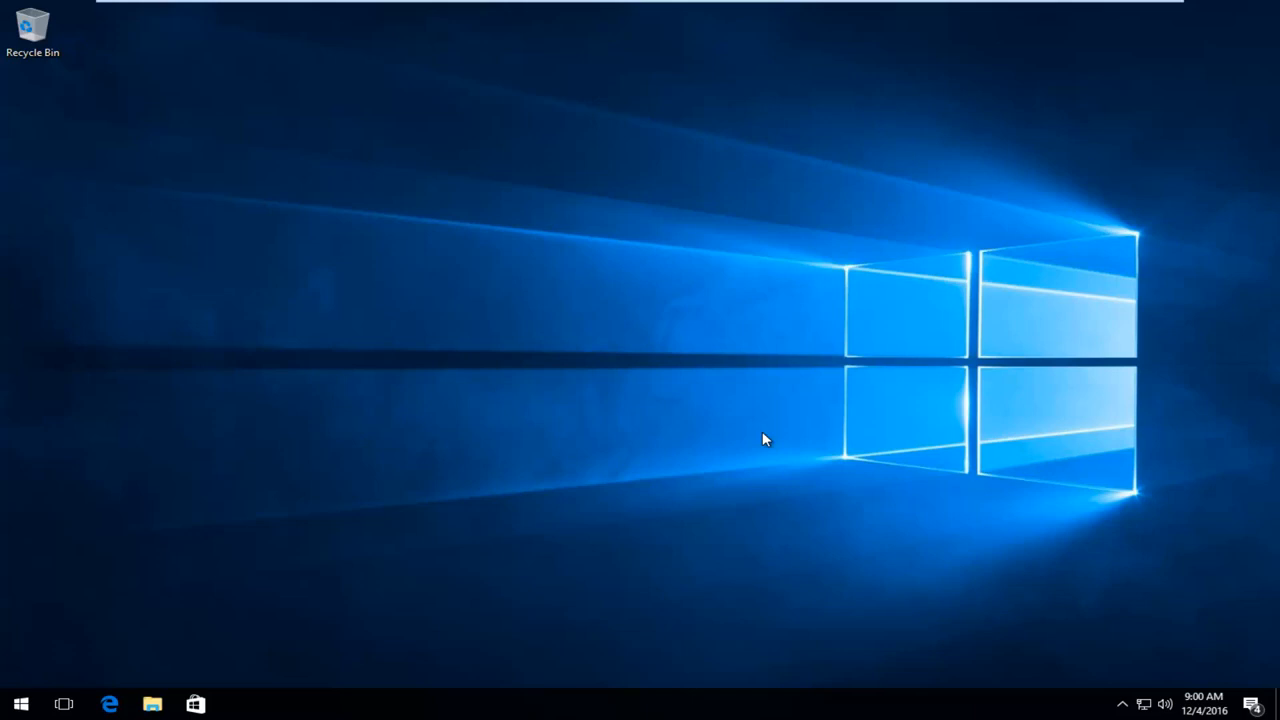
mouse_move(763, 437)
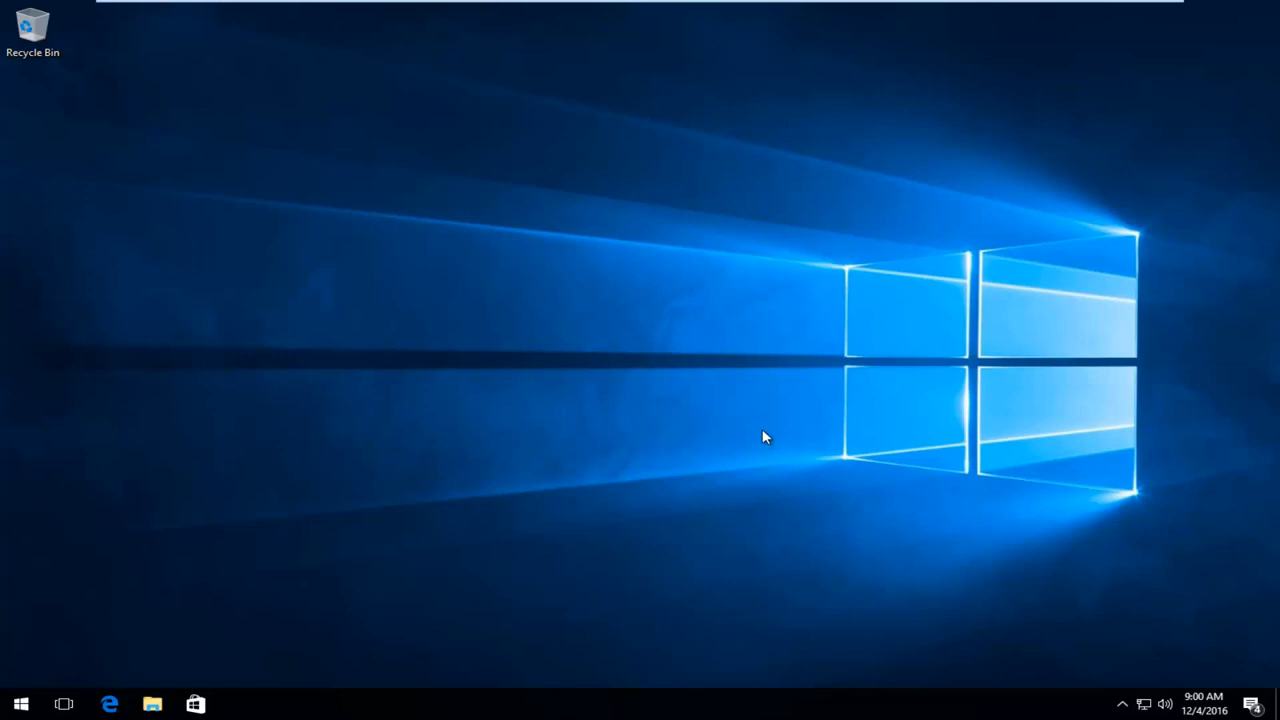
Search for msconfig and run System Configuration as administrator
click(20, 704)
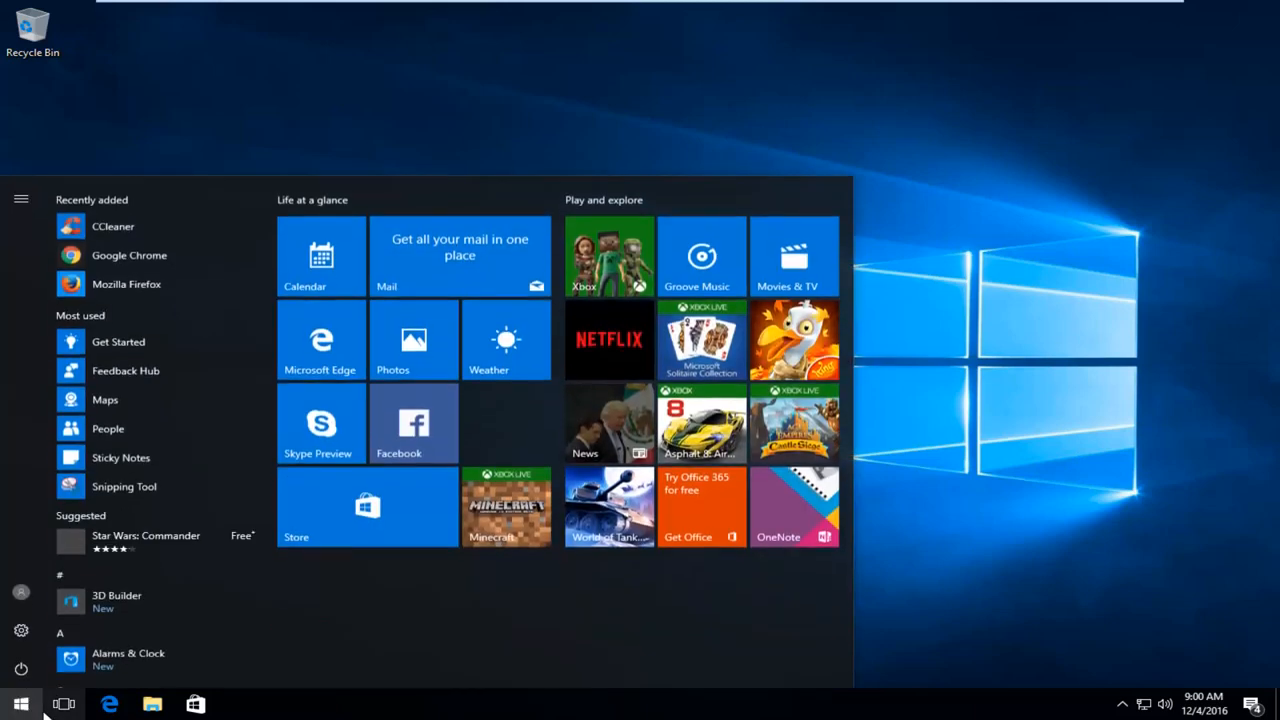
mouse_move(63, 703)
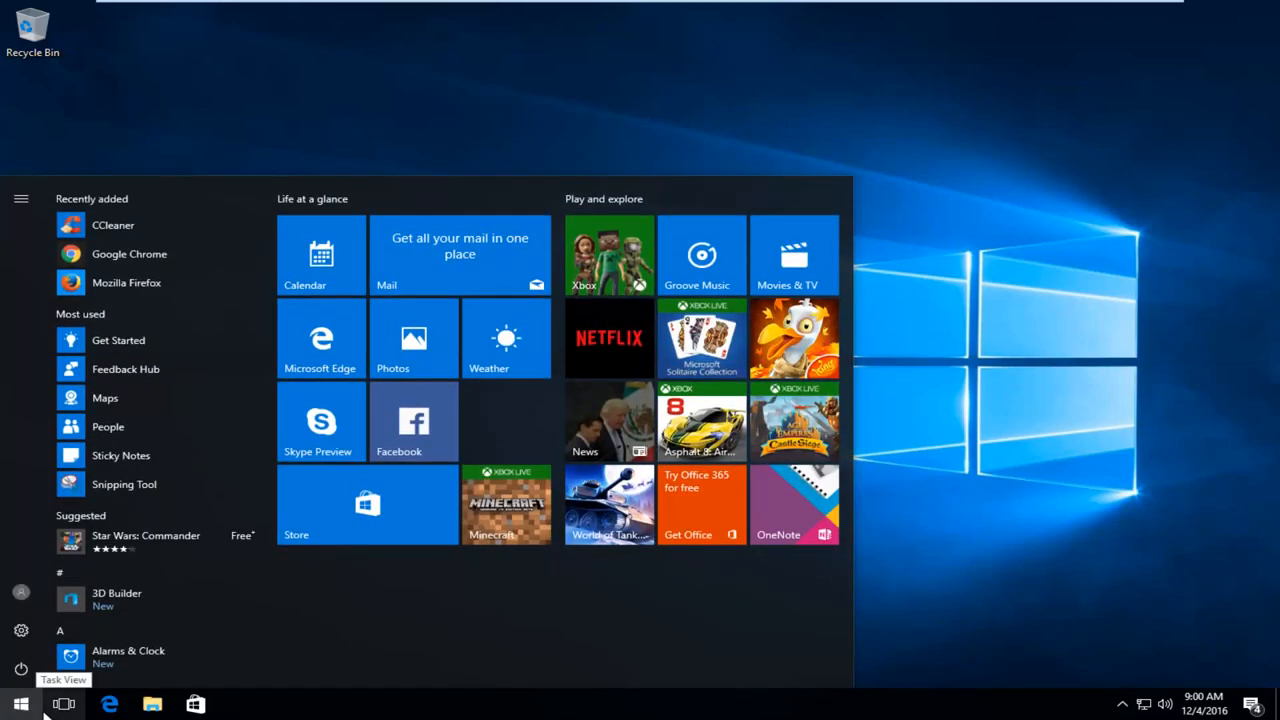
text(msconfig)
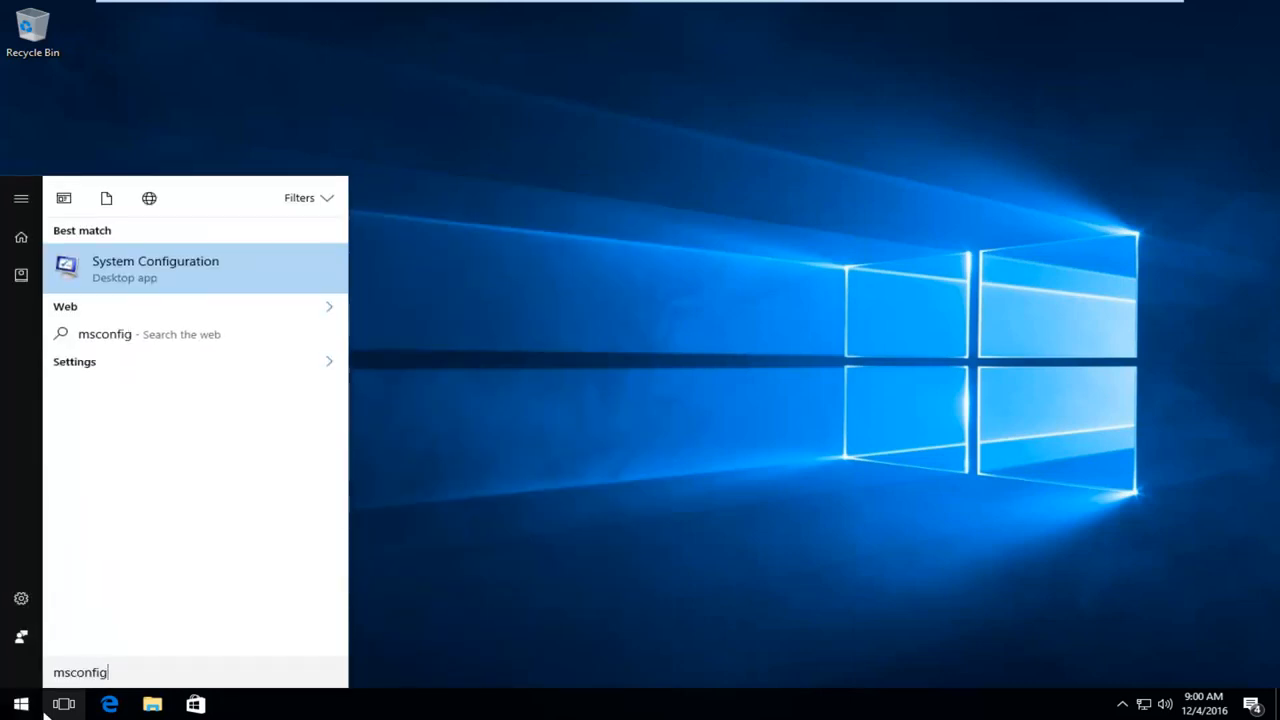
mouse_move(123, 280)
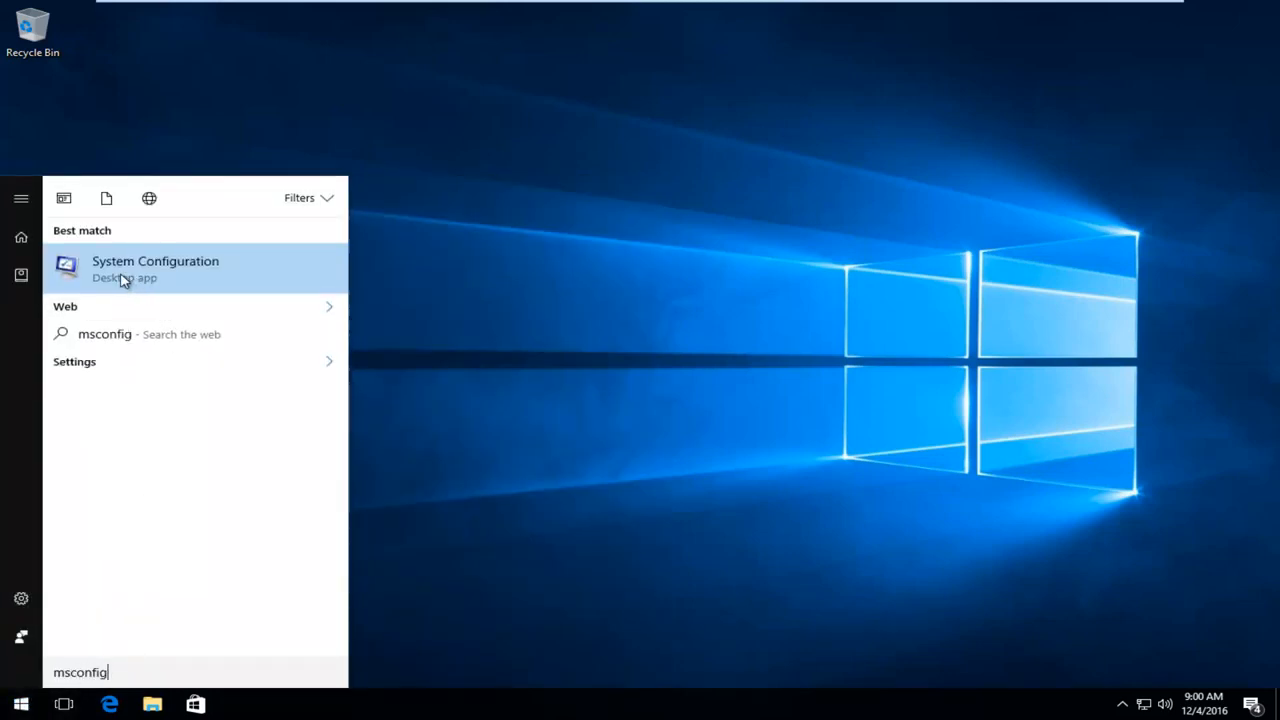
mouse_move(110, 287)
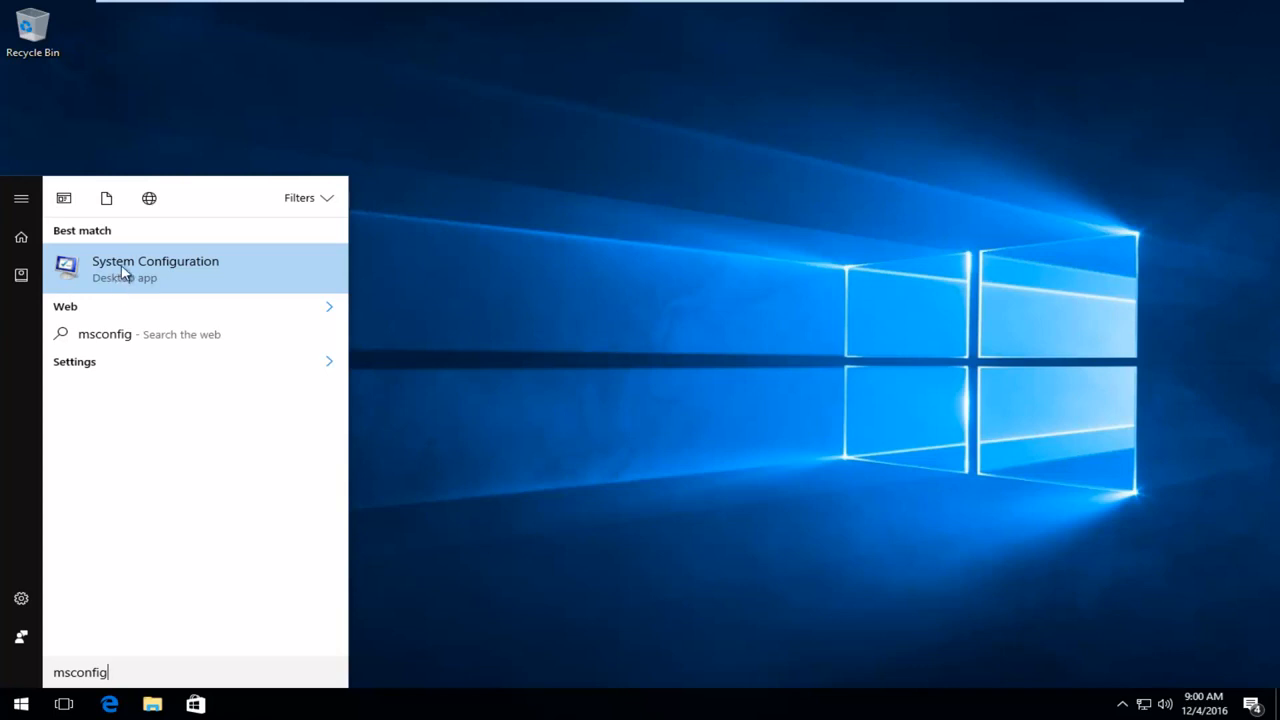
right_click(155, 268)
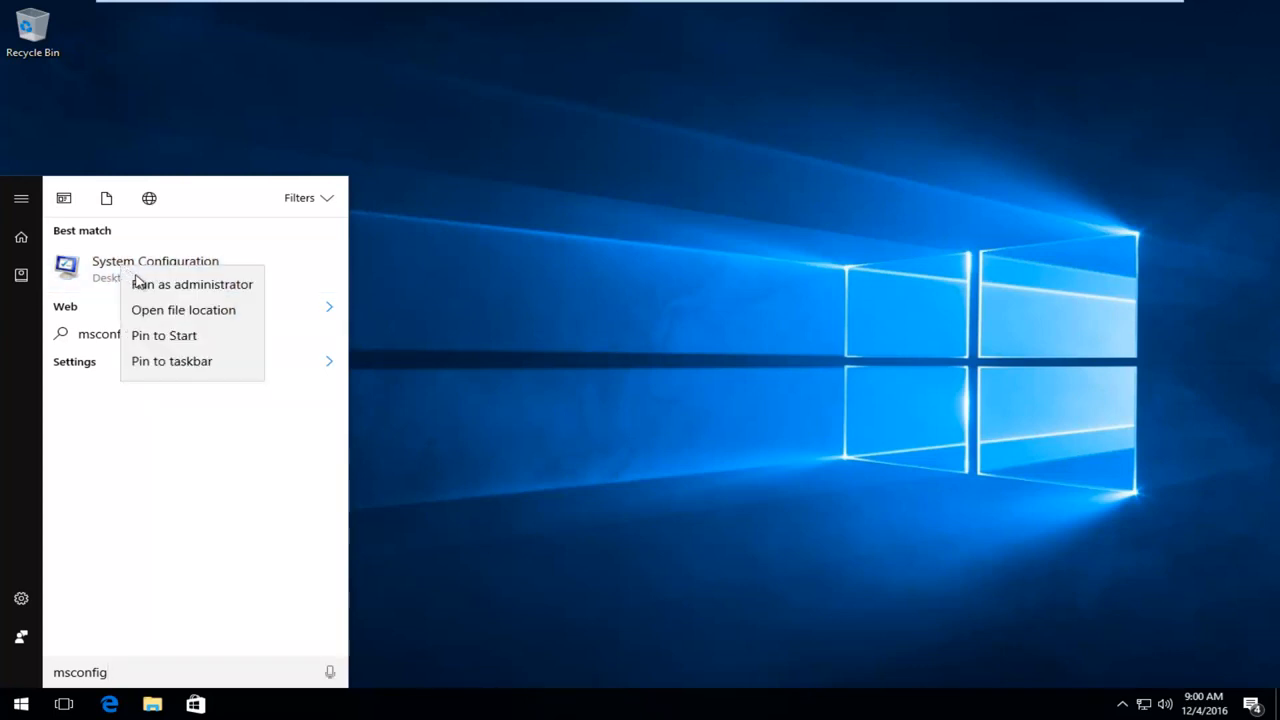
click(190, 284)
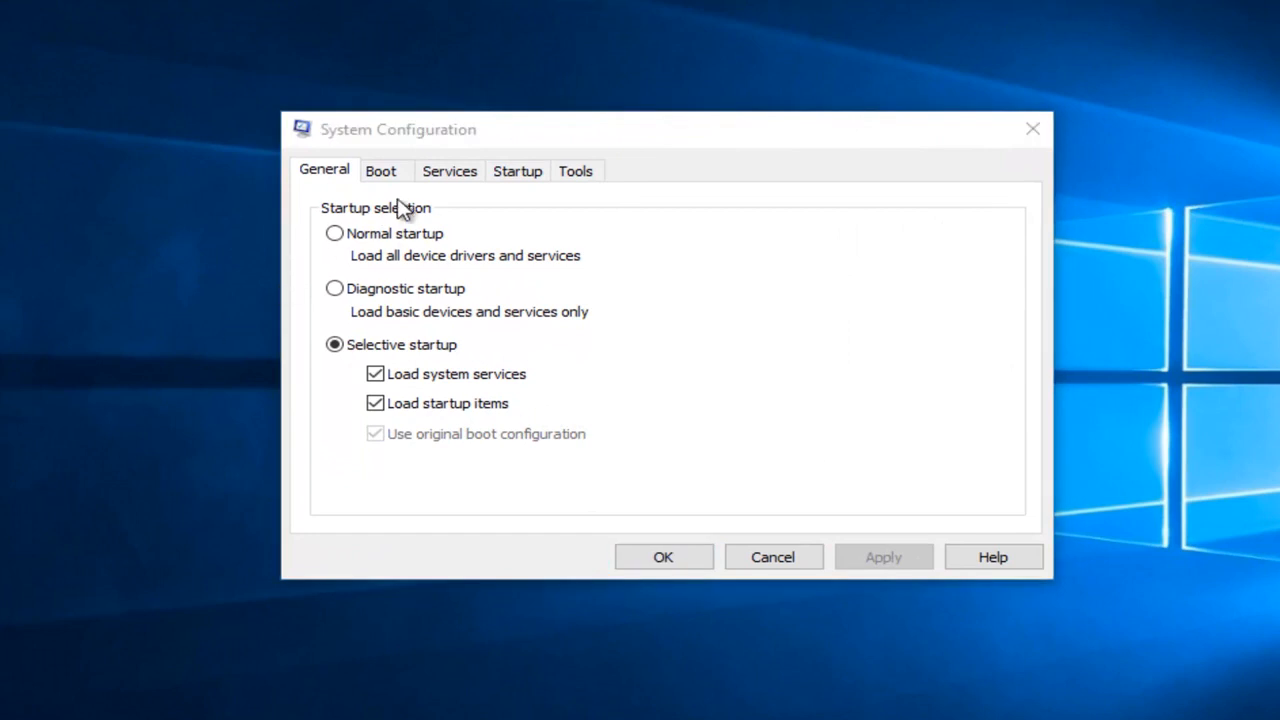
Show the Services tab listing all startup services
click(449, 170)
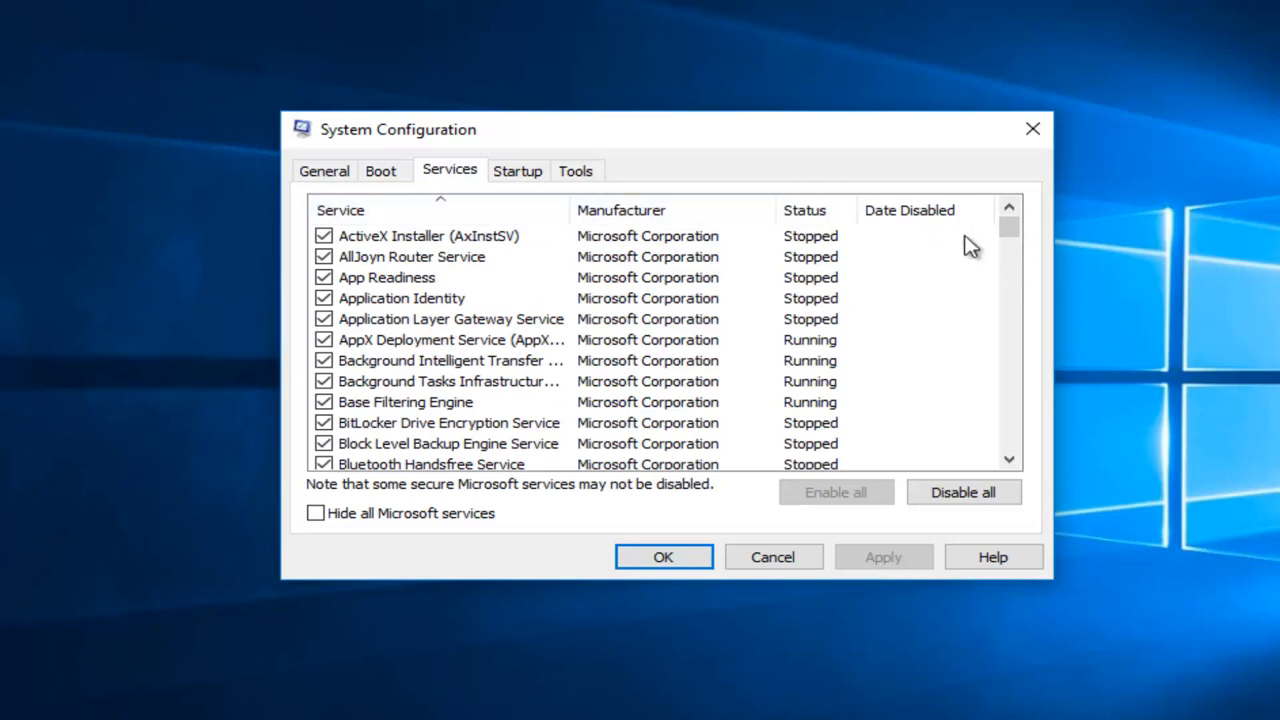
mouse_move(1015, 235)
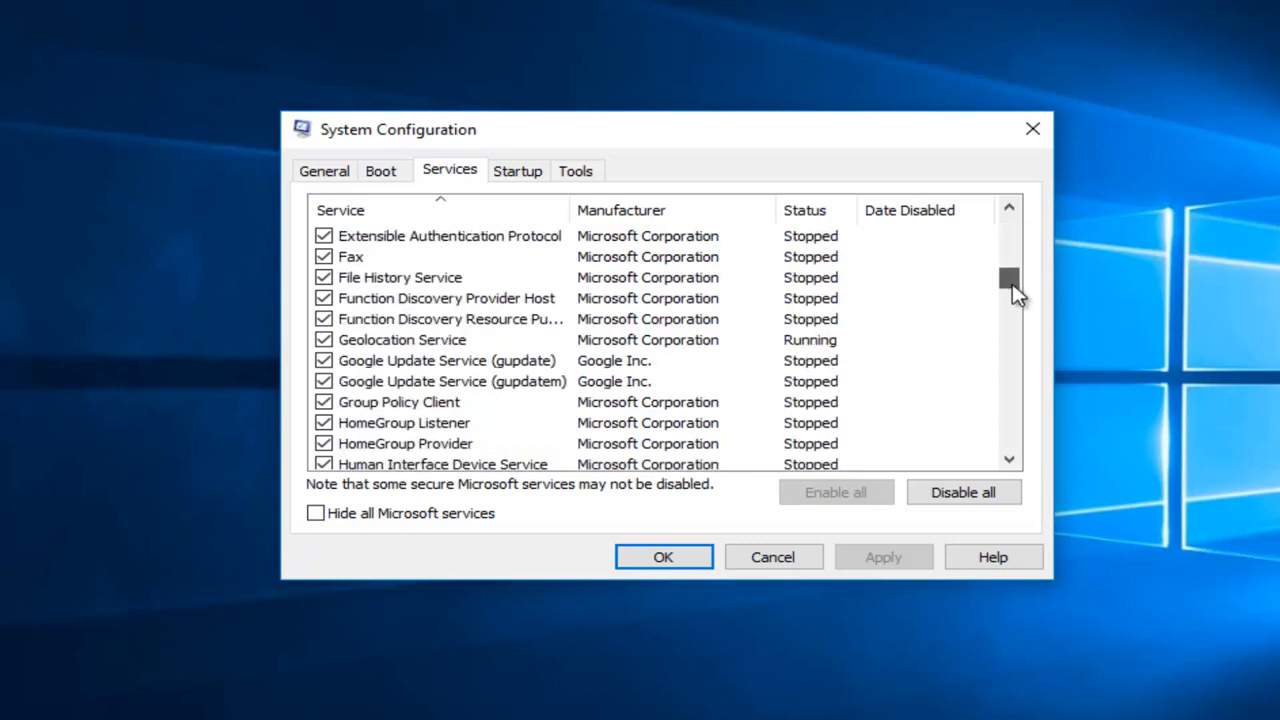
Scroll to Problem Reports and Solutions Control Panel Support and uncheck it
drag(1009, 280, 1009, 335)
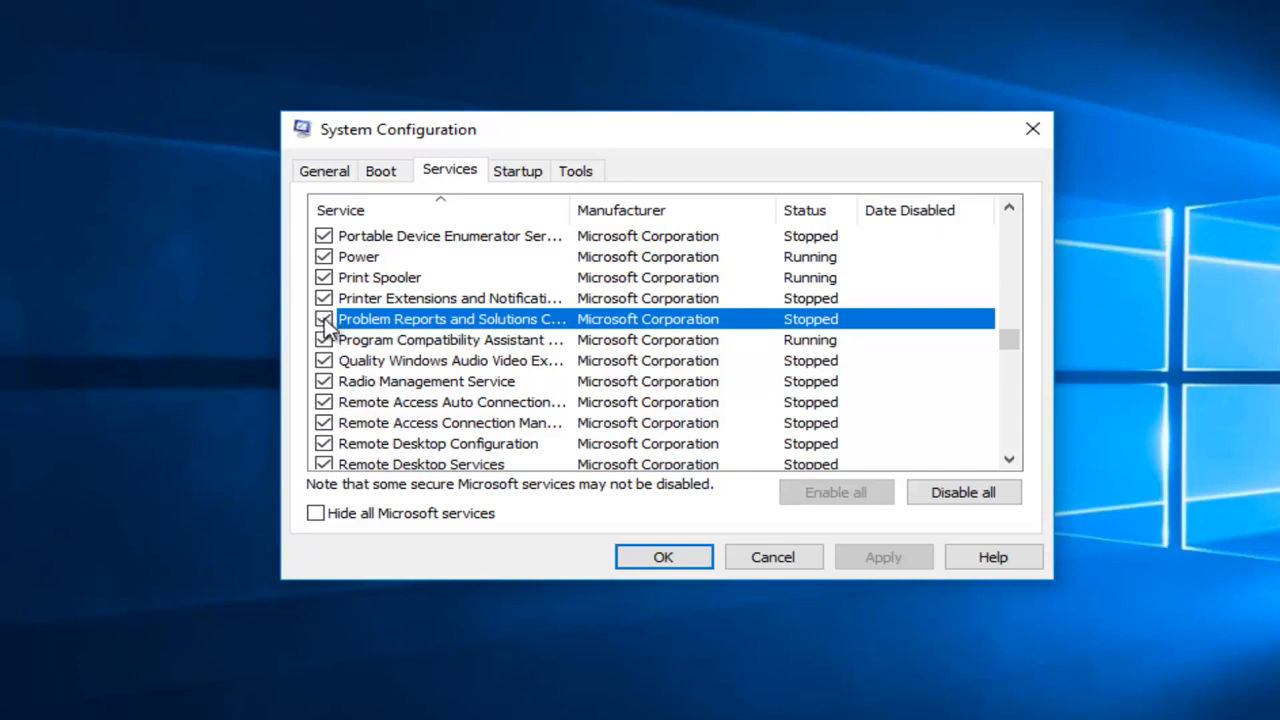
click(322, 318)
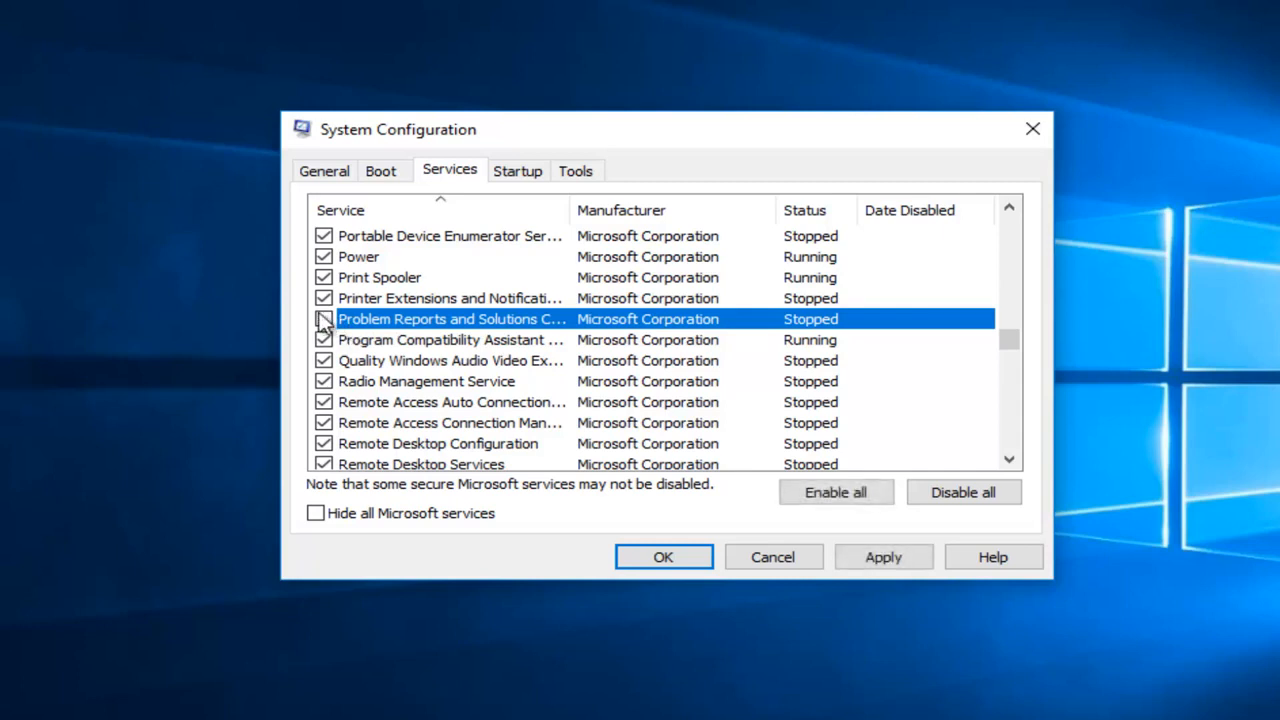
click(322, 318)
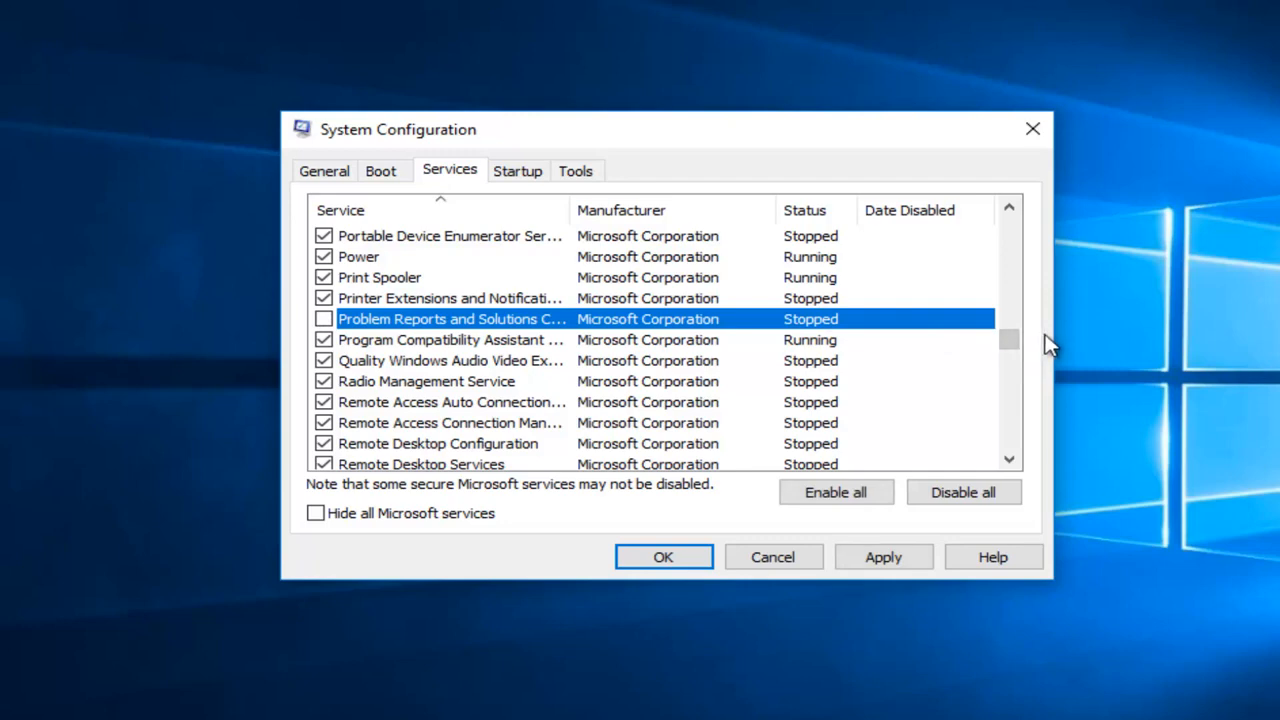
mouse_move(1028, 380)
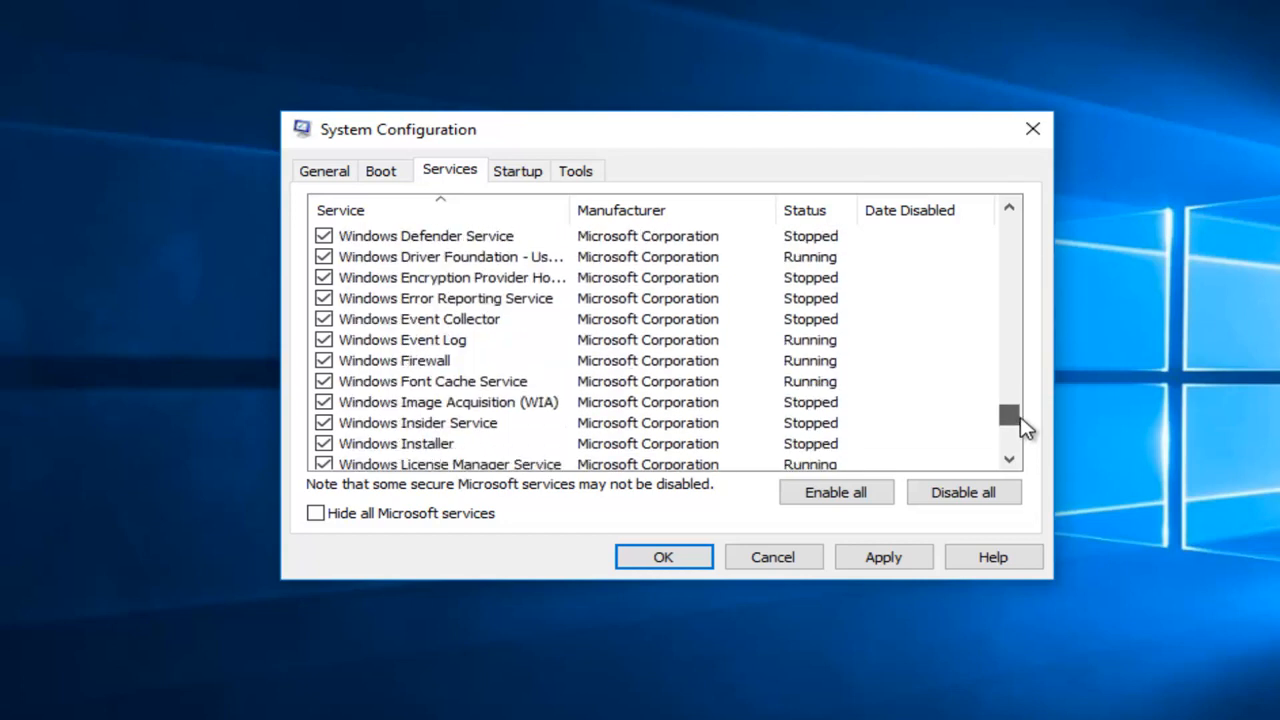
Uncheck Windows Error Reporting Service, click OK, and exit without restarting
click(445, 298)
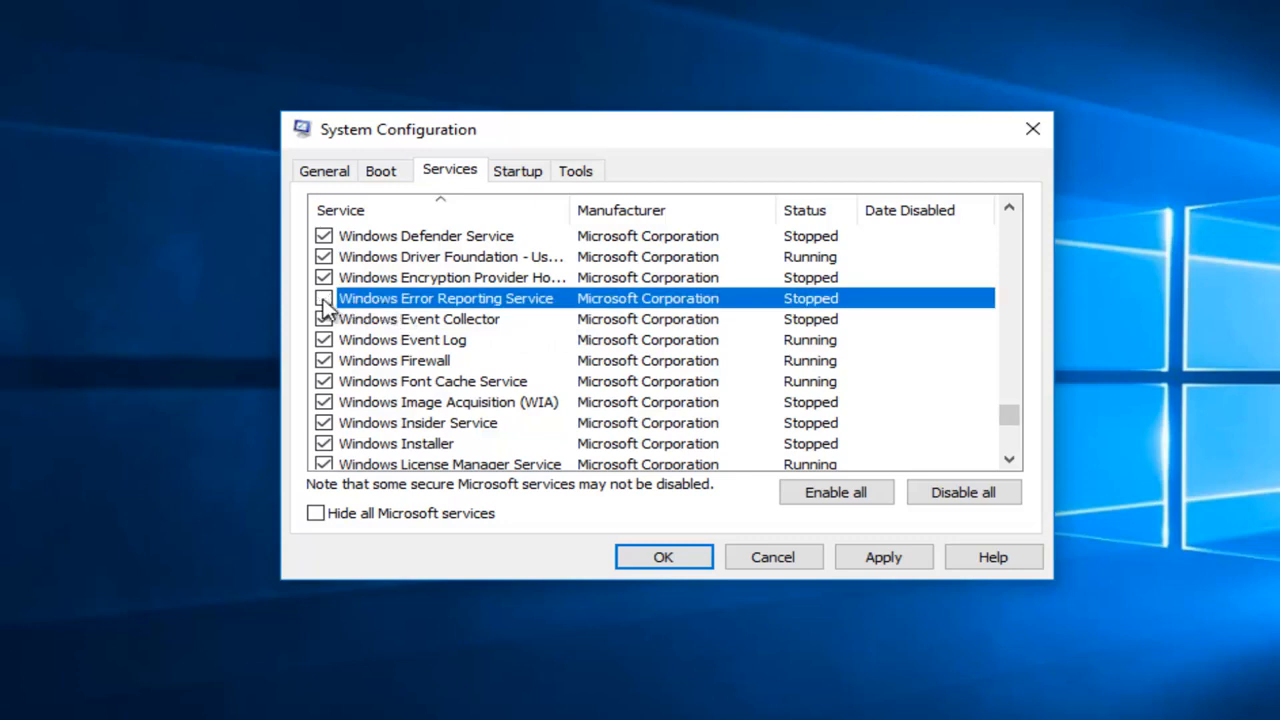
click(322, 298)
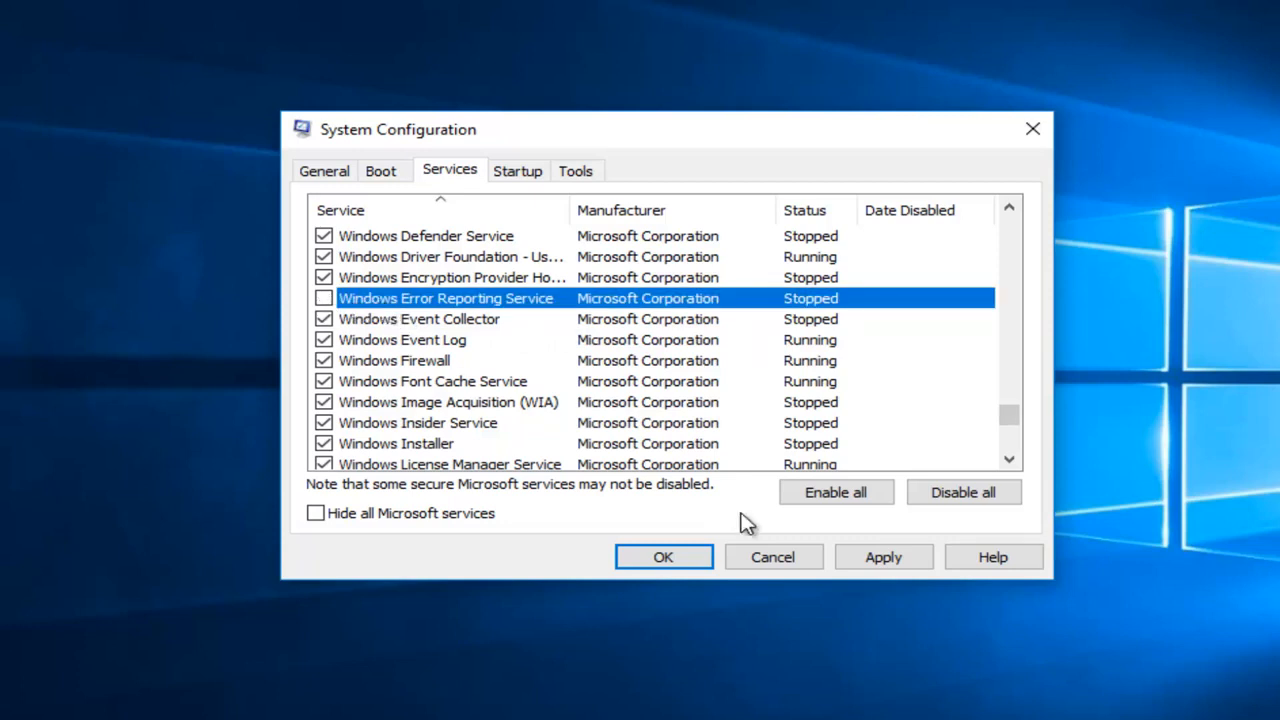
click(663, 557)
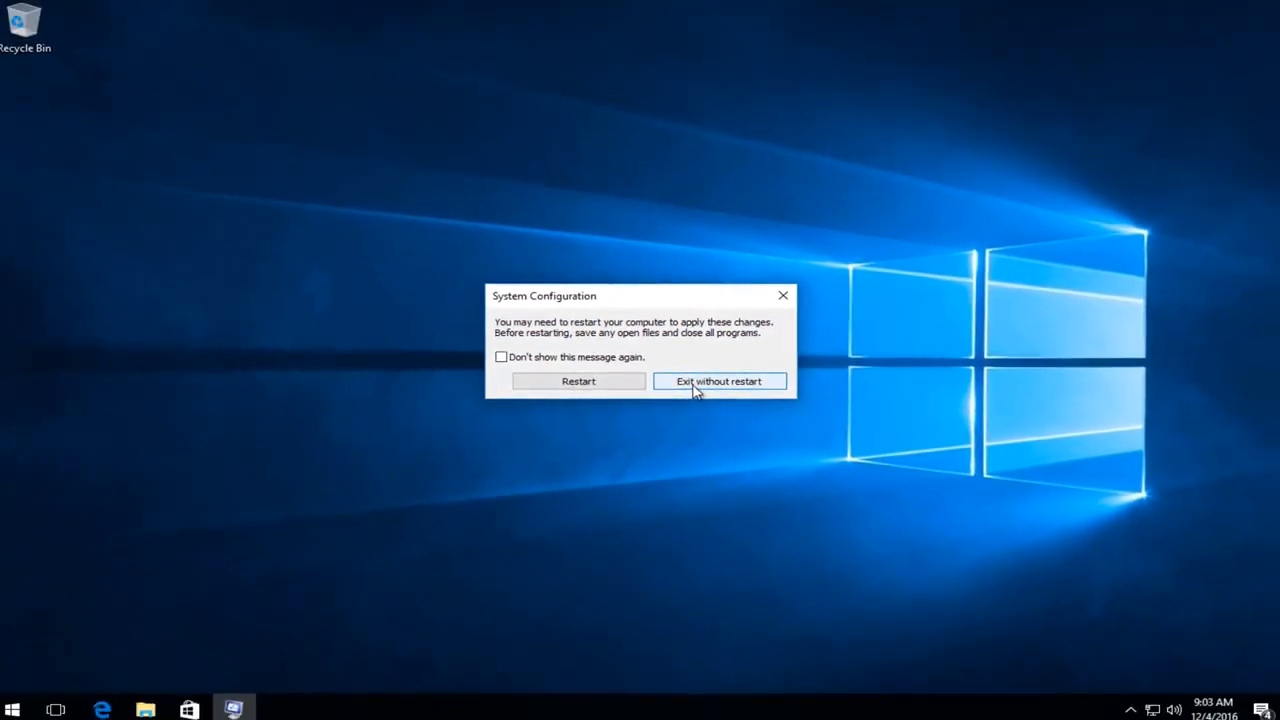
click(718, 381)
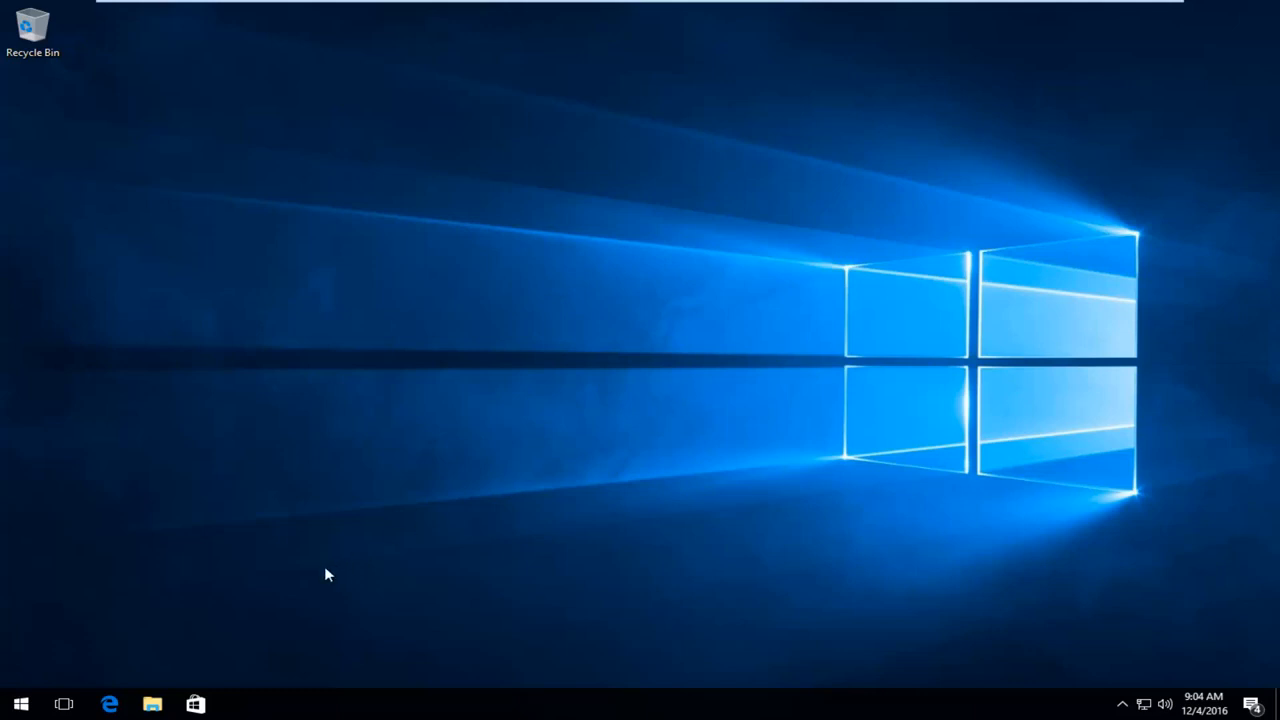
Run appwiz.cpl from the Run dialog to open Programs and Features
right_click(20, 704)
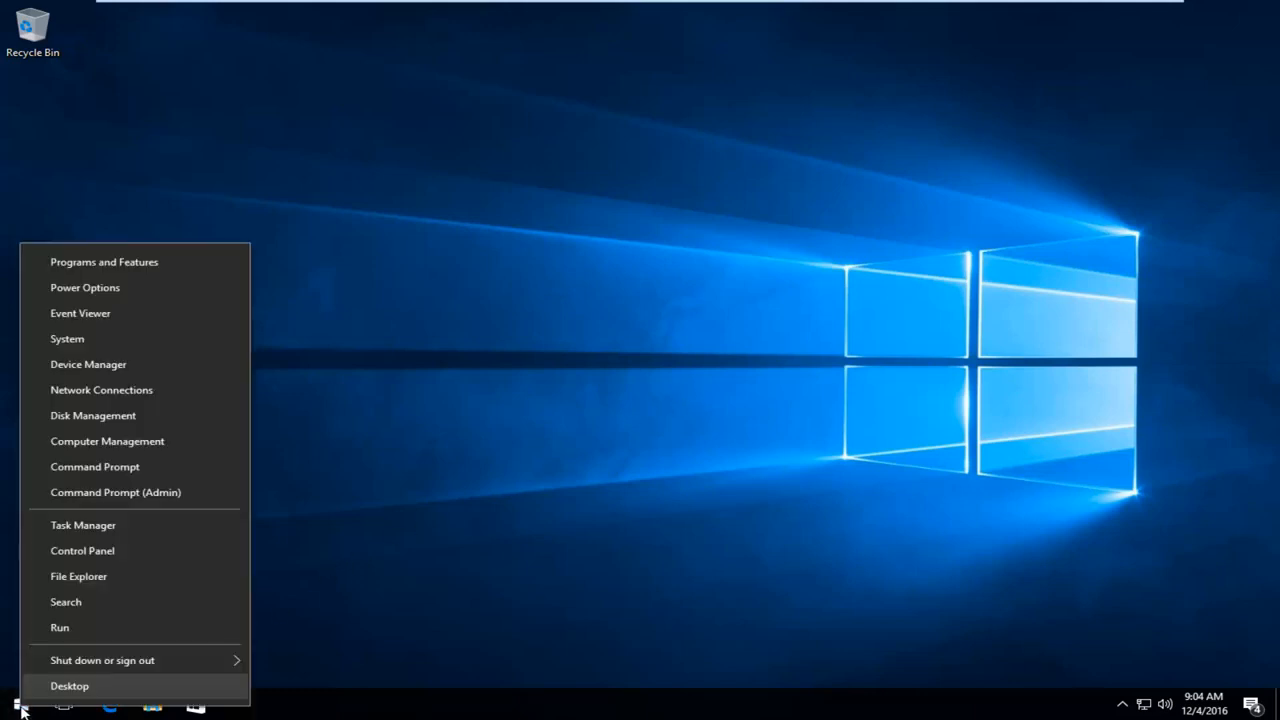
mouse_move(62, 627)
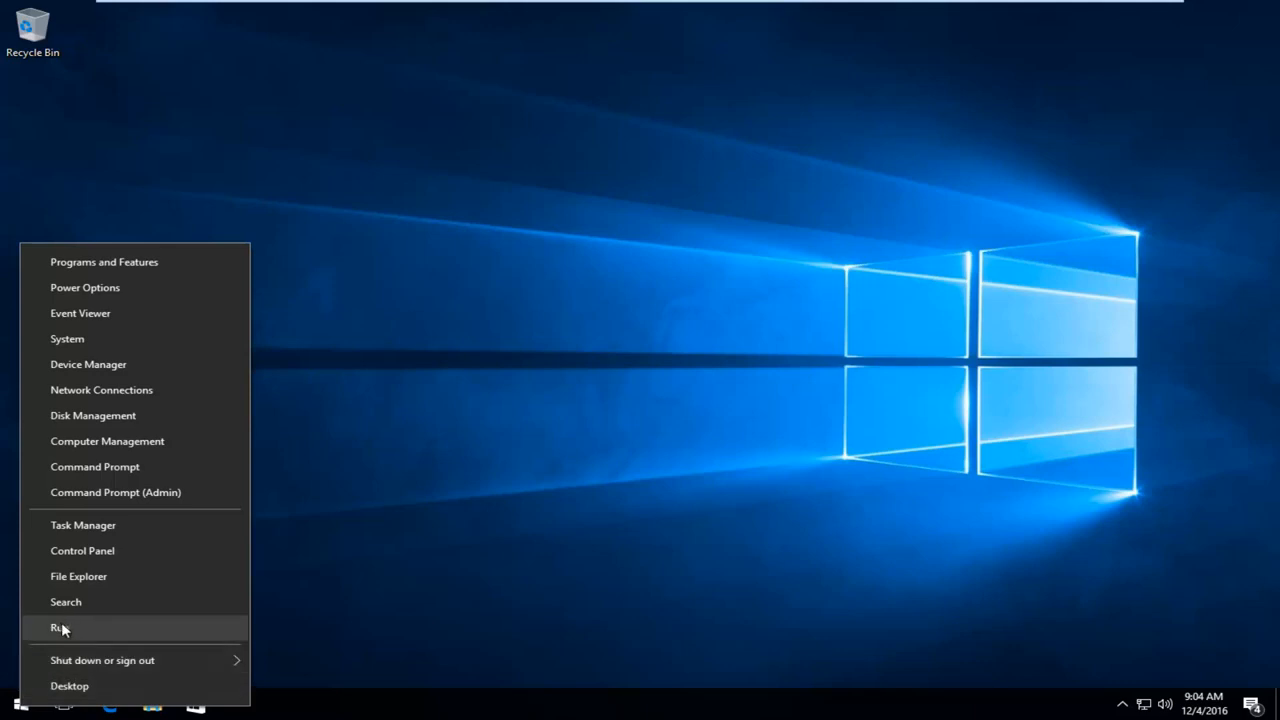
click(60, 627)
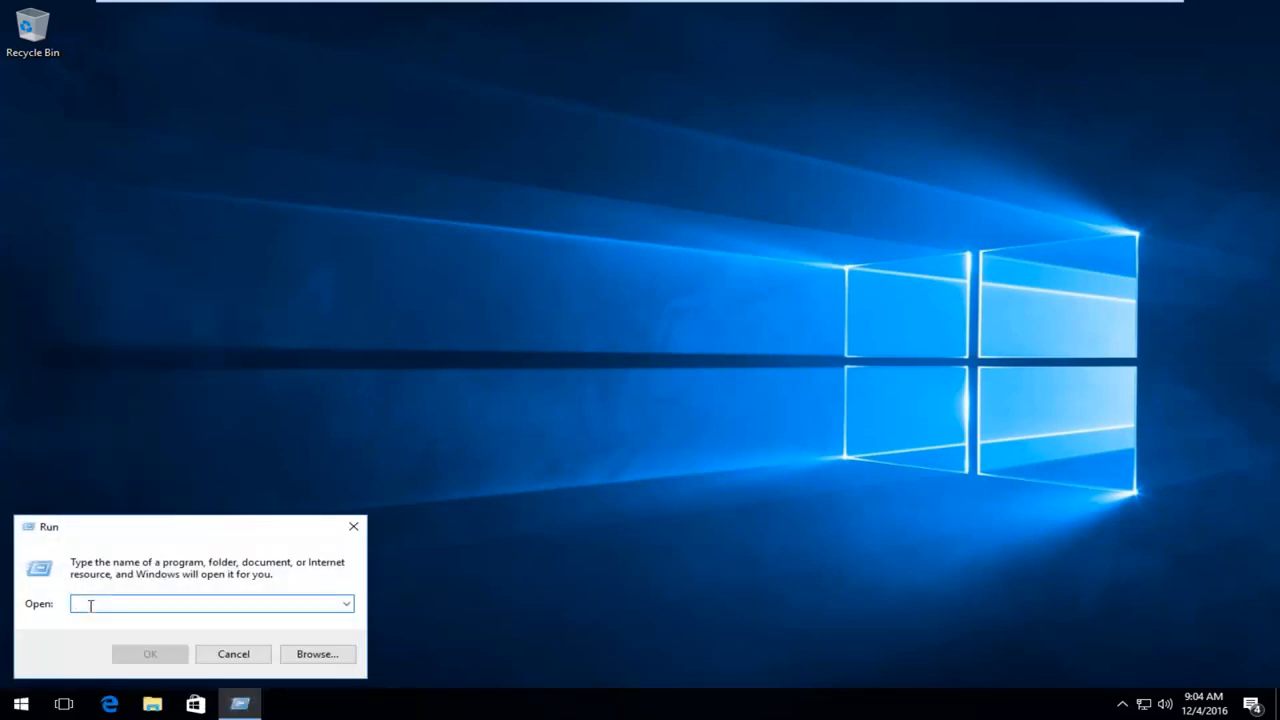
text(appwiz)
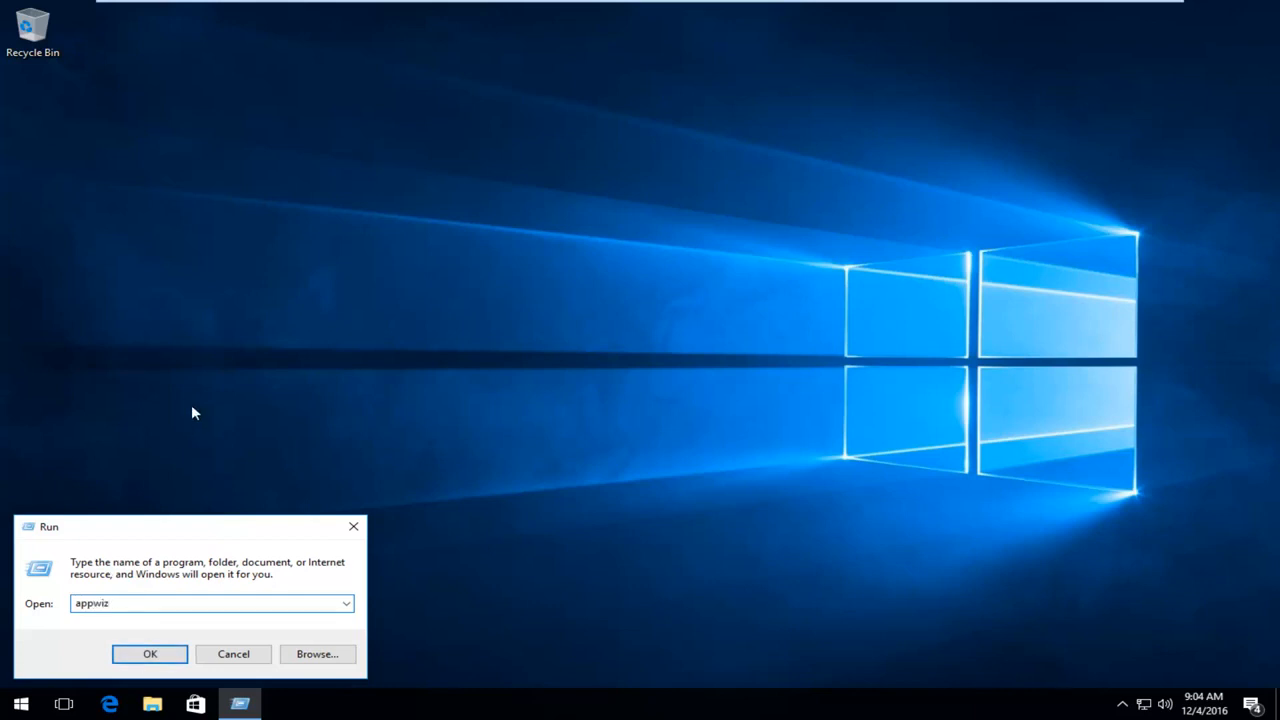
text(.cpl)
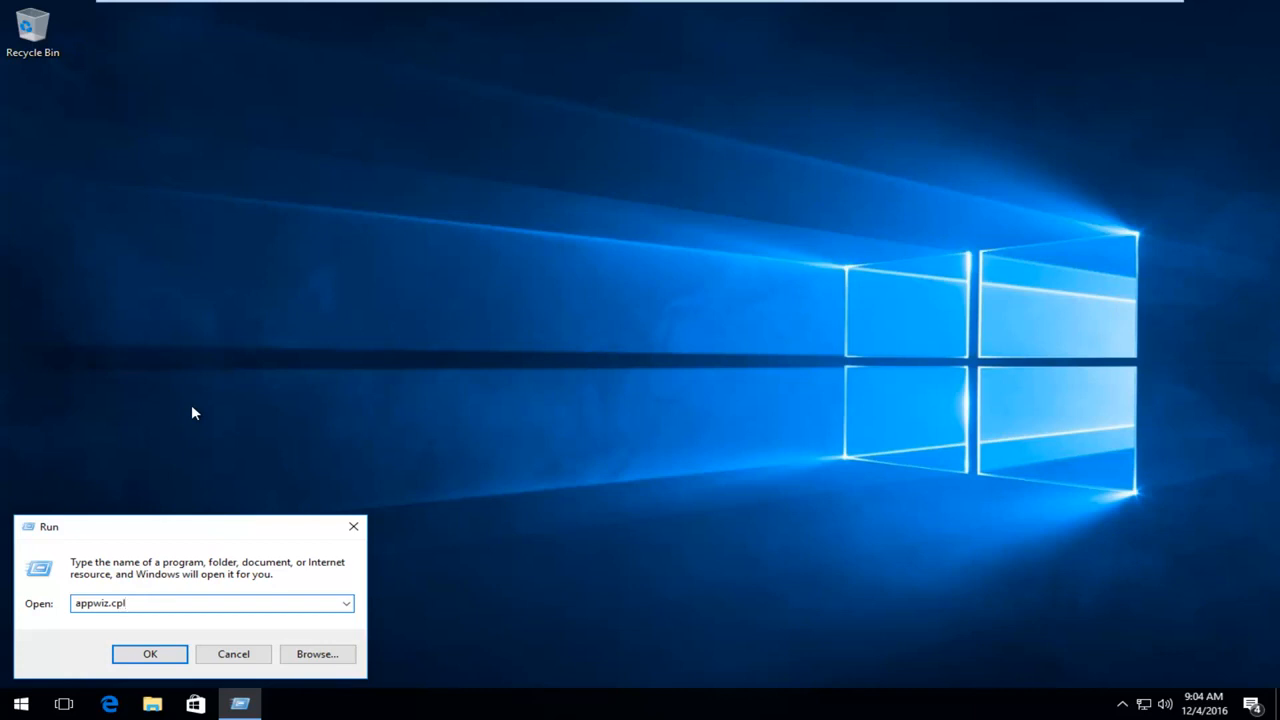
mouse_move(149, 653)
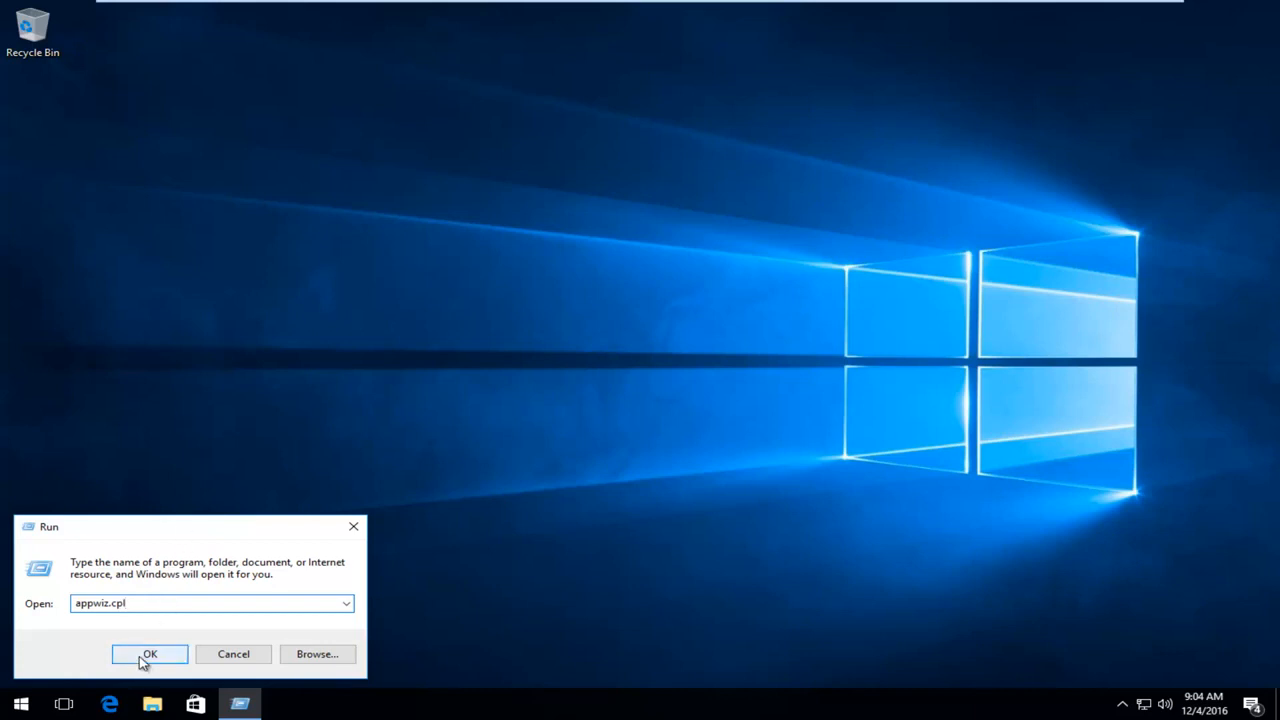
click(149, 653)
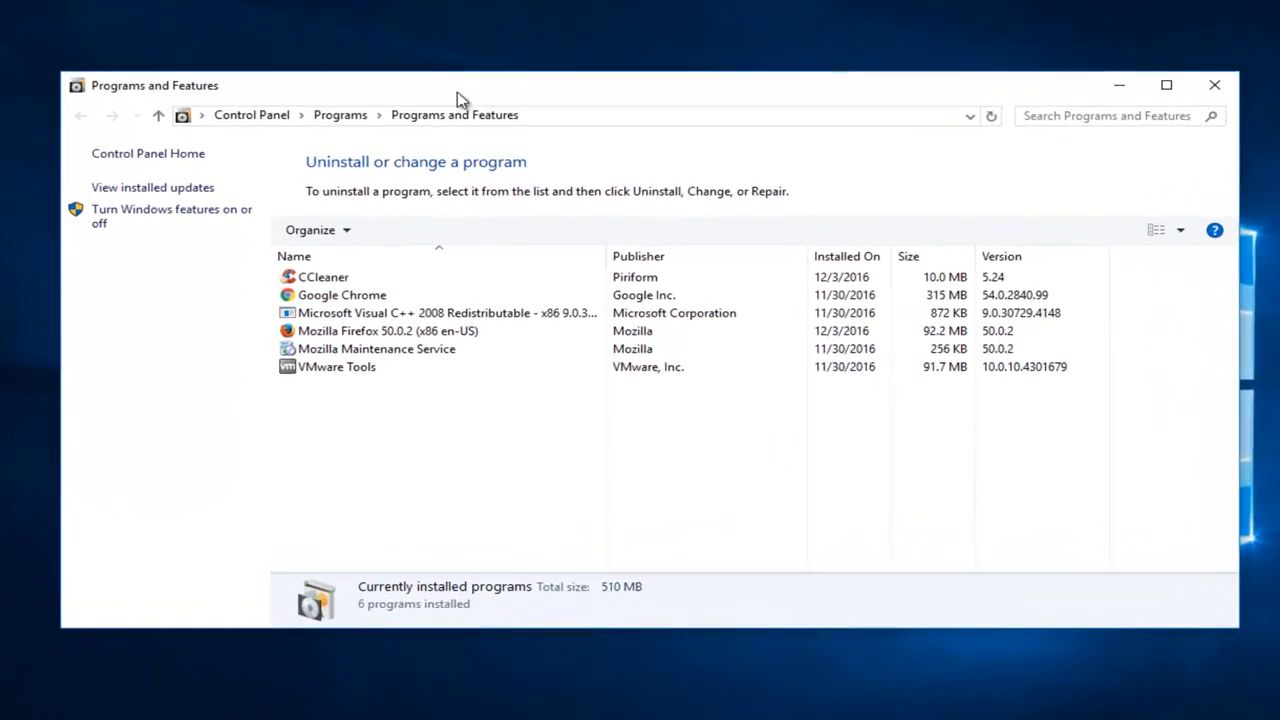
Highlight Microsoft Visual C++ 2008 Redistributable, then close Programs and Features without uninstalling
click(388, 331)
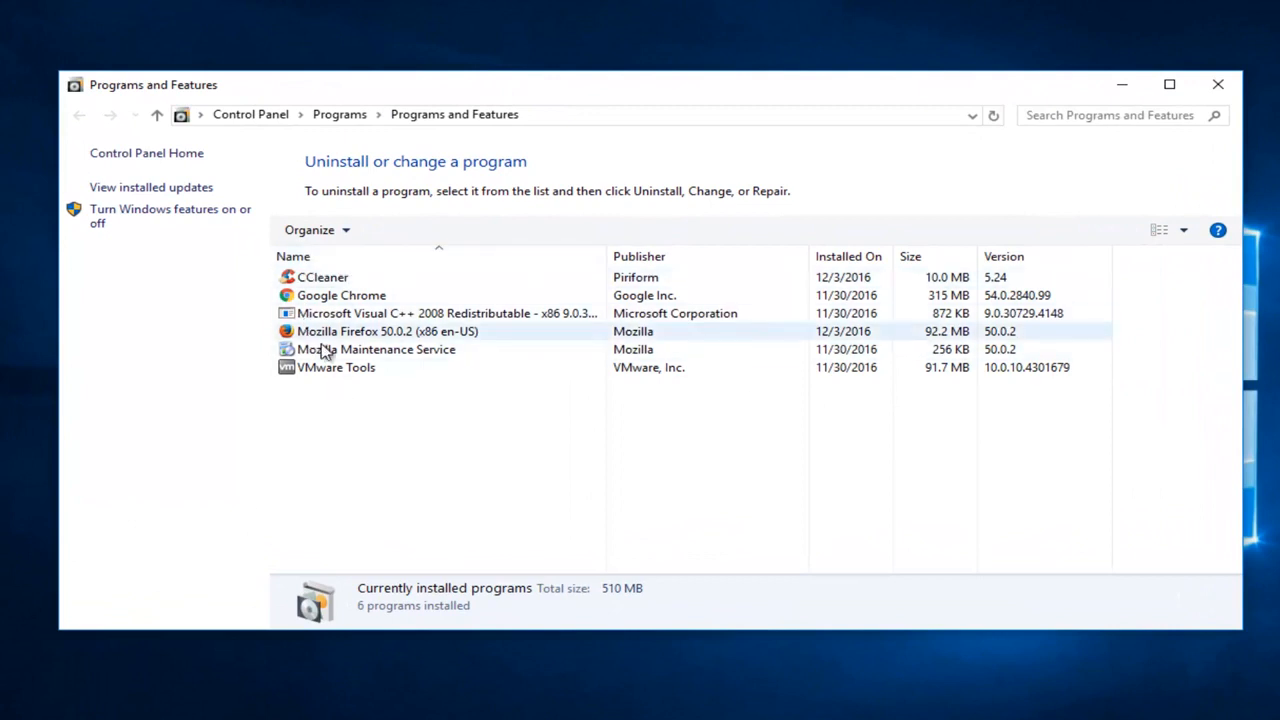
click(440, 313)
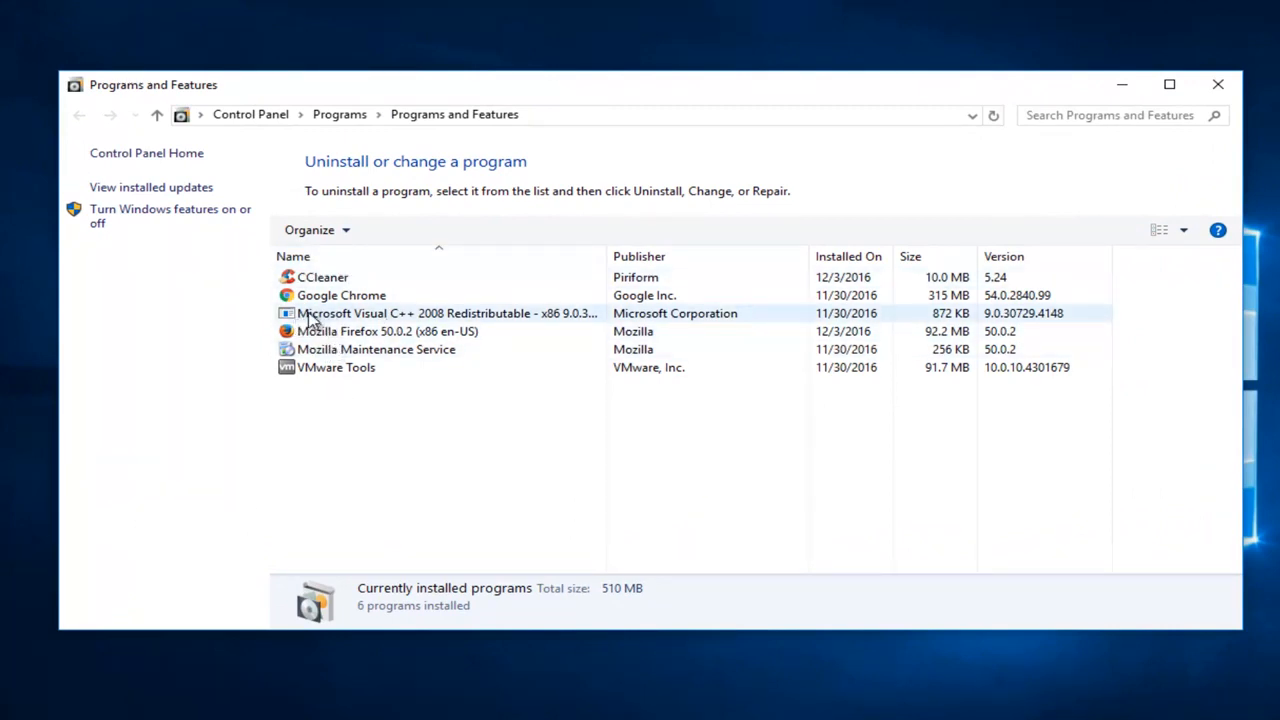
click(445, 313)
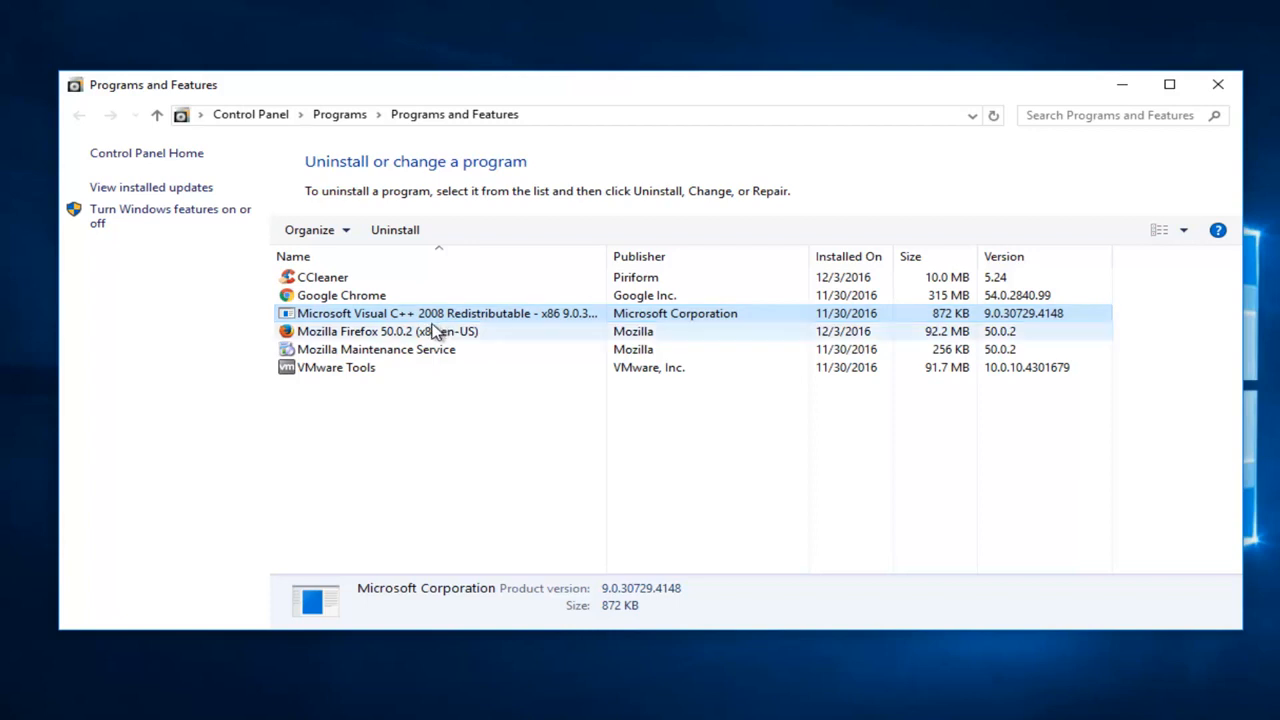
mouse_move(432, 334)
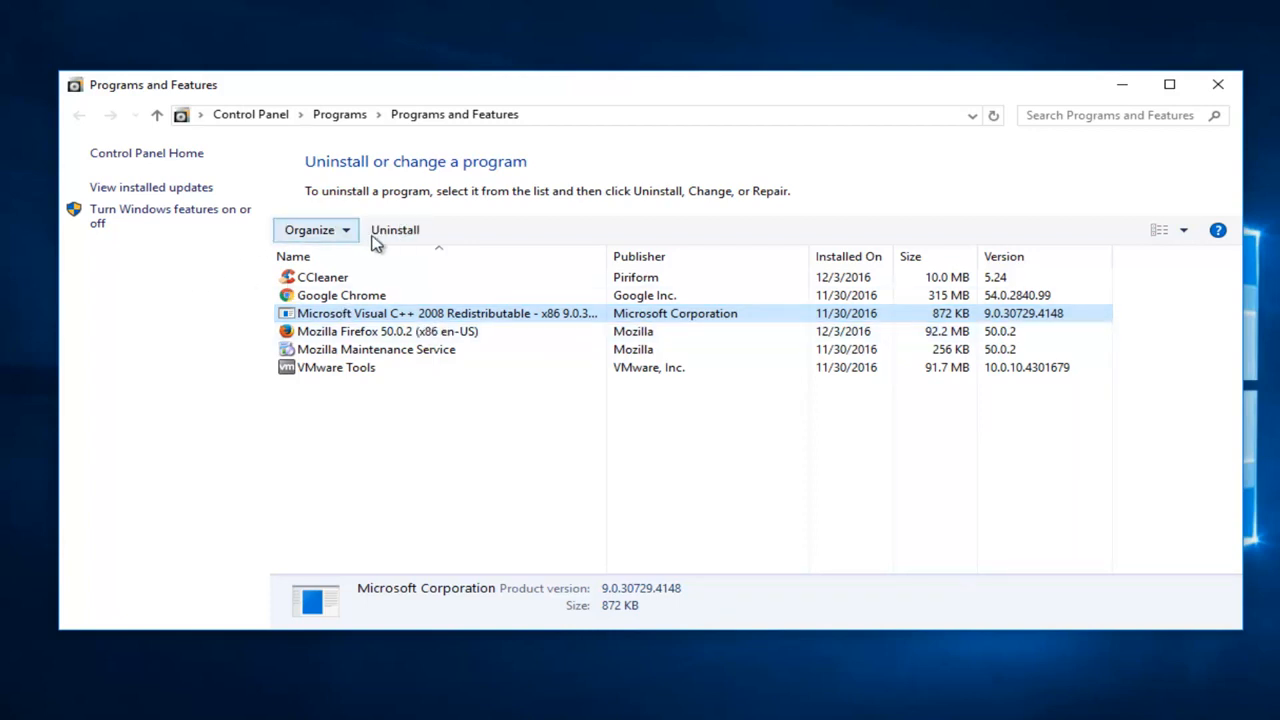
mouse_move(395, 229)
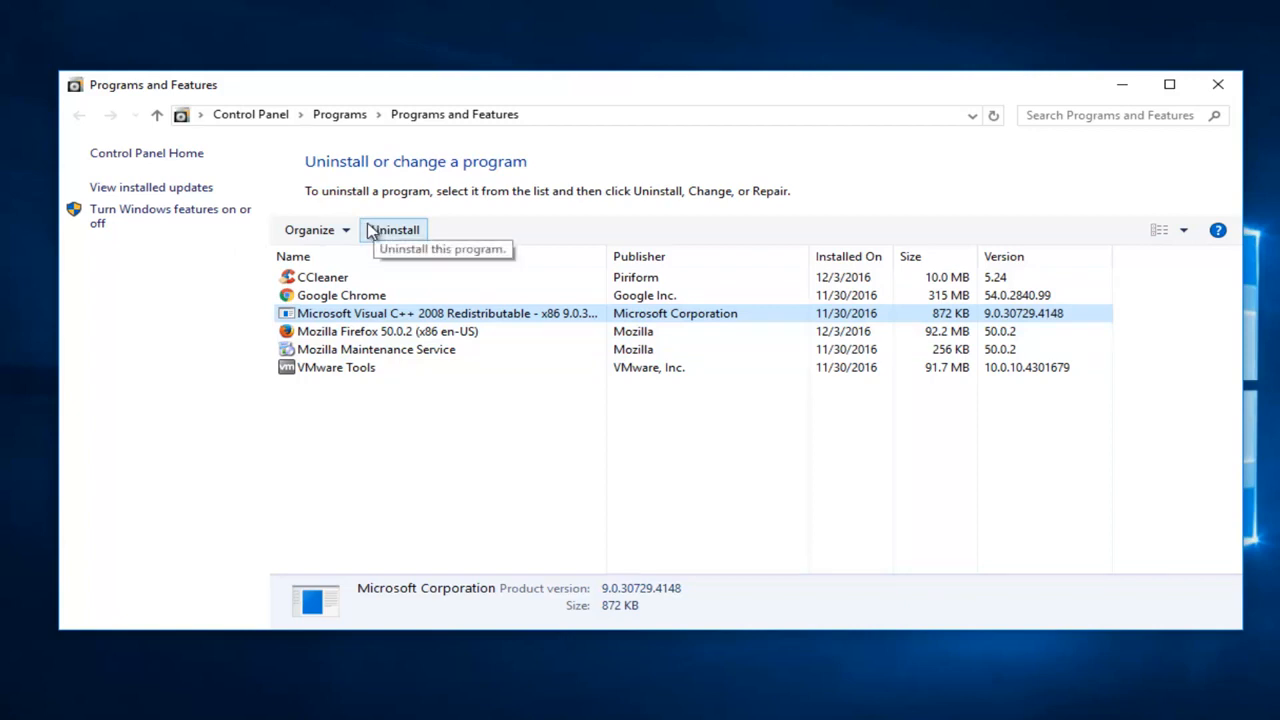
mouse_move(458, 286)
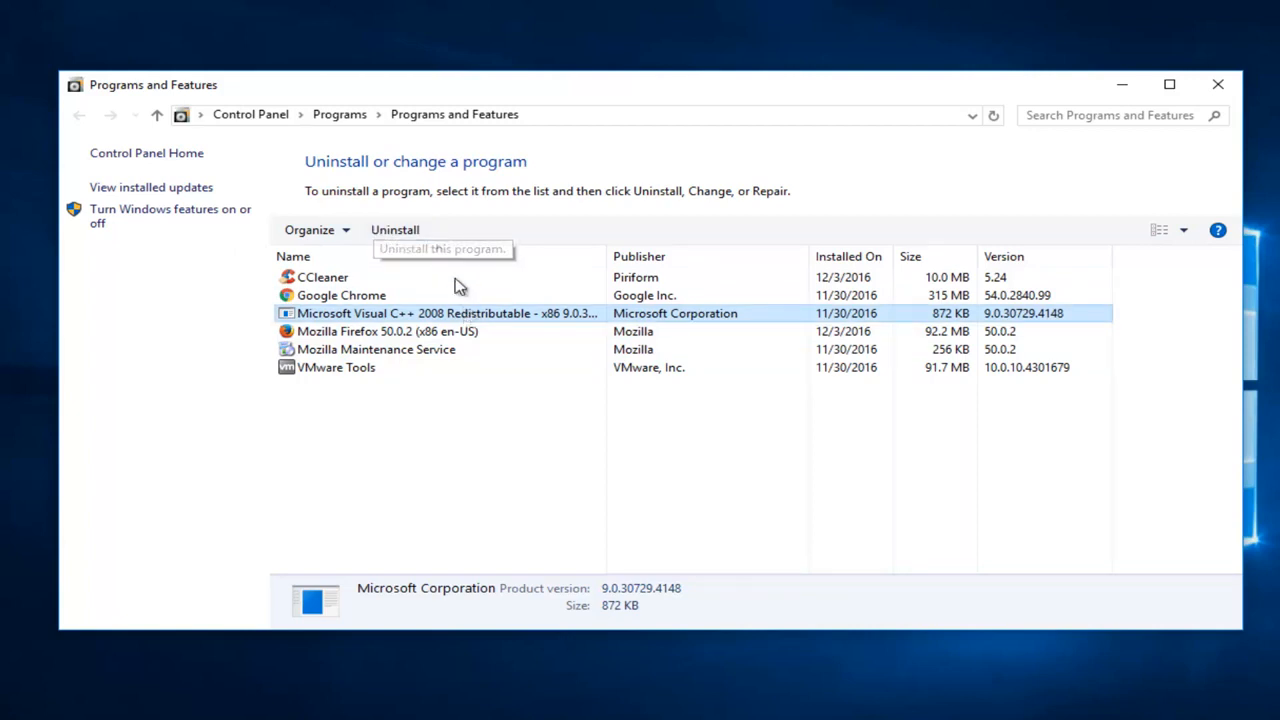
mouse_move(618, 188)
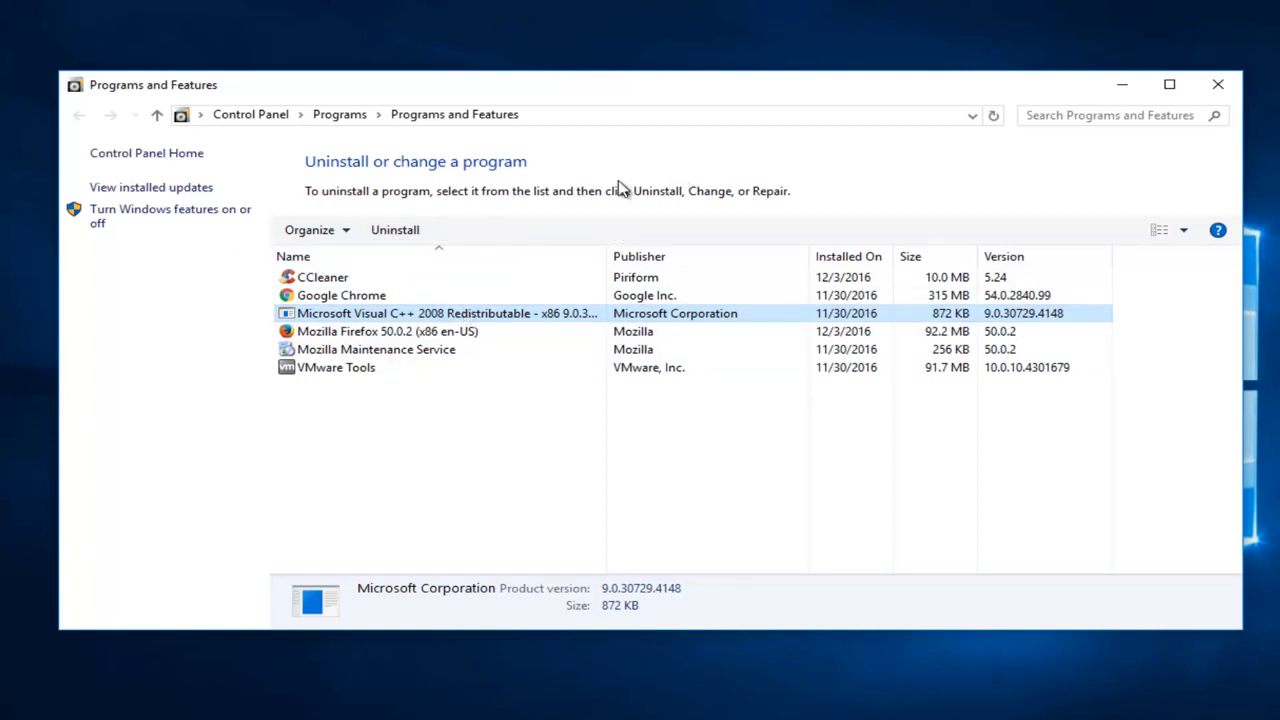
mouse_move(588, 197)
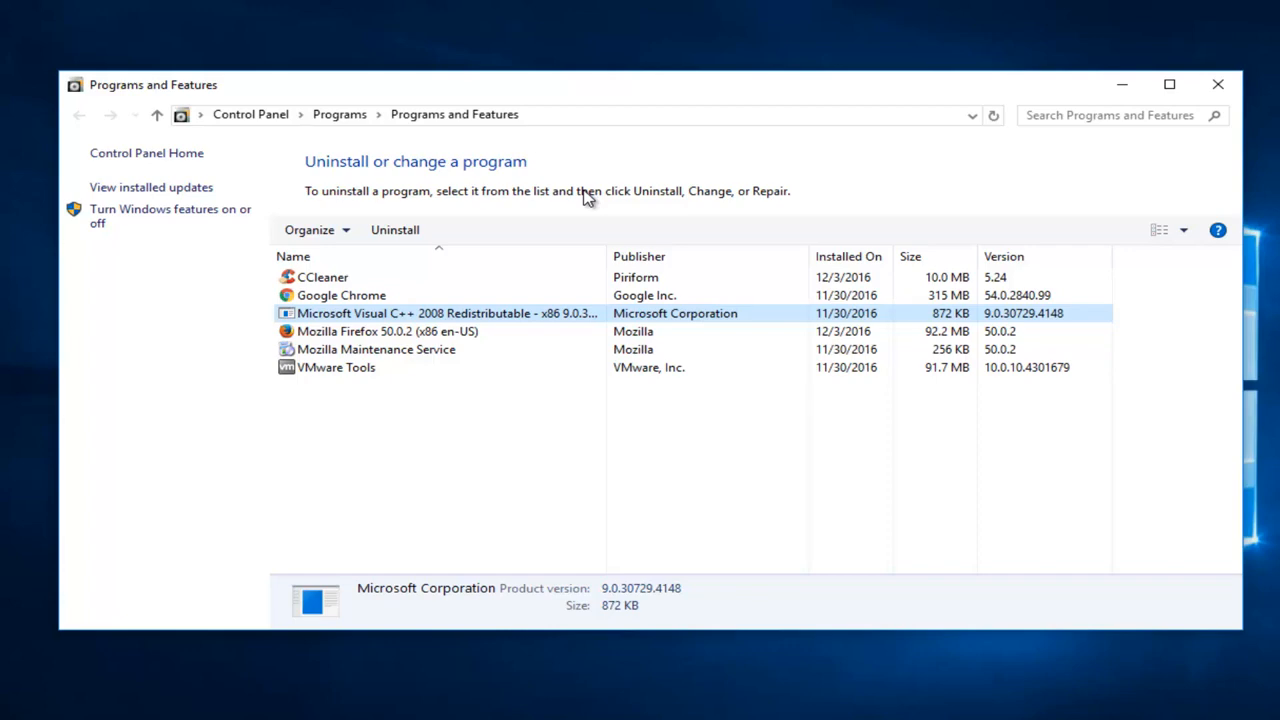
mouse_move(807, 191)
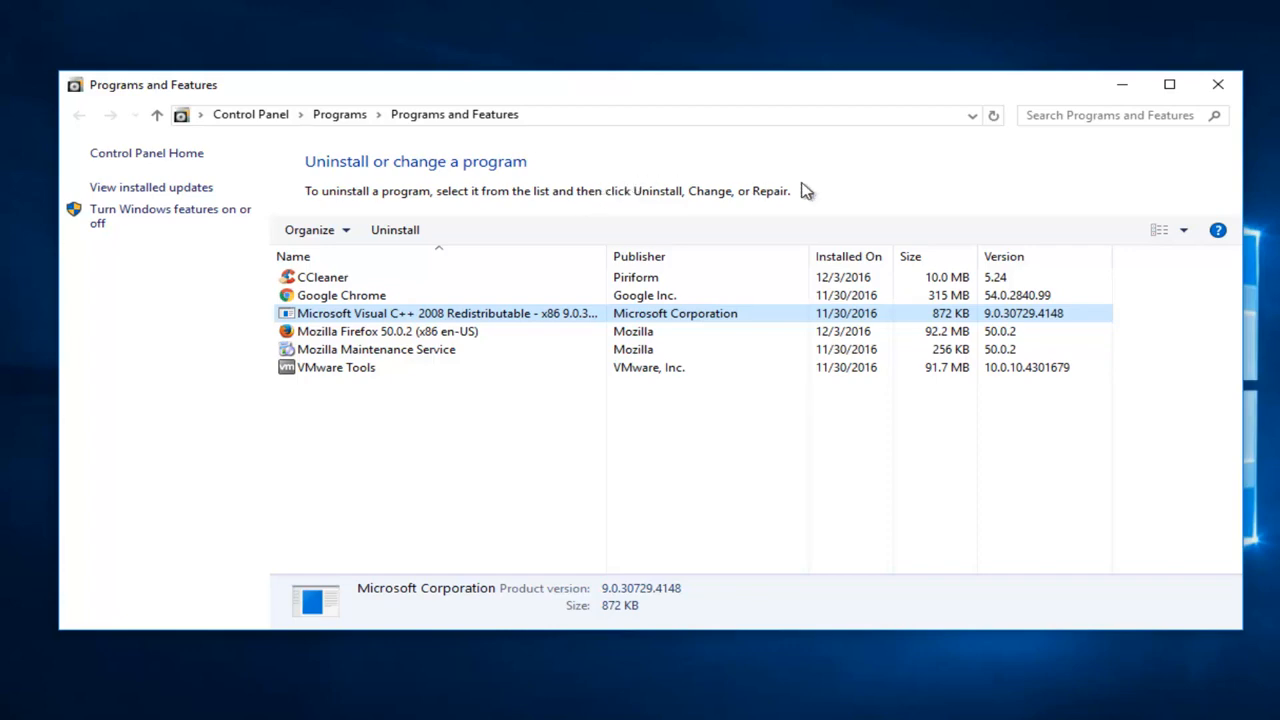
click(1218, 84)
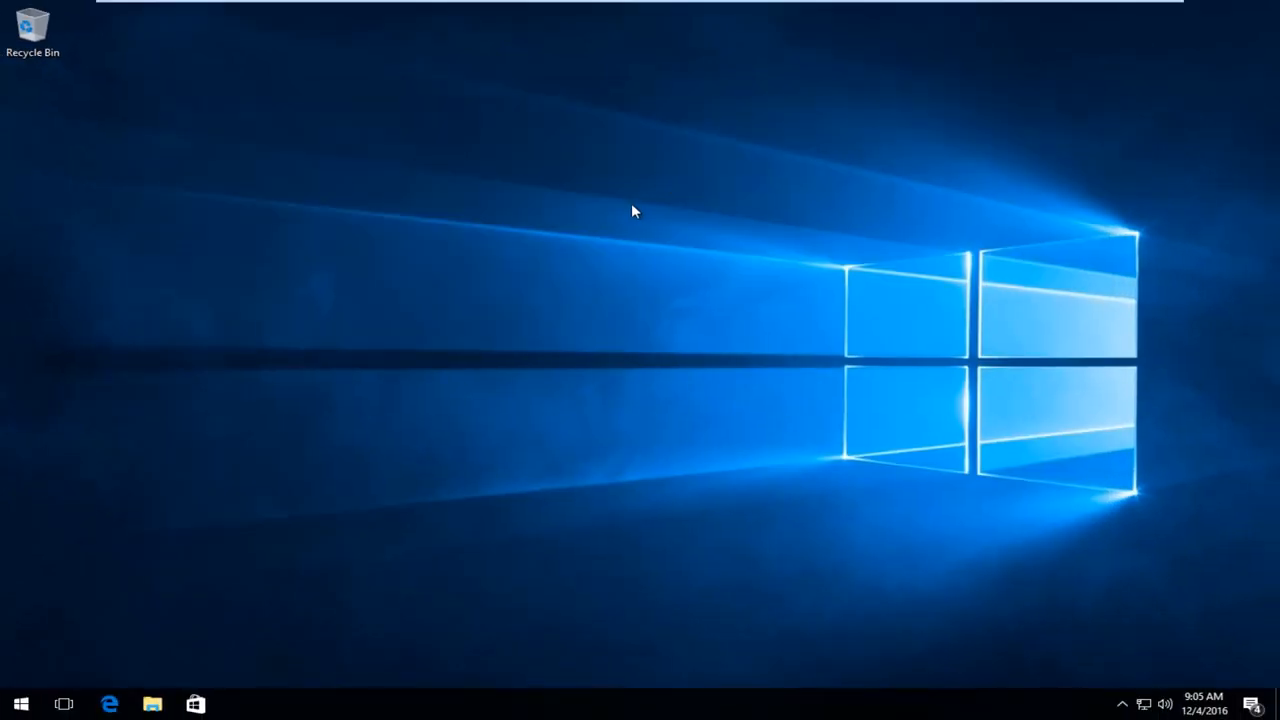